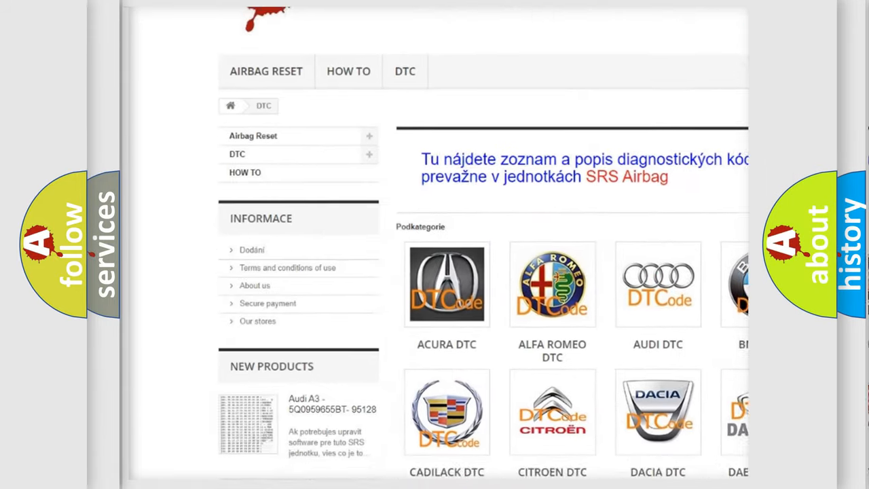
scroll("down", 3)
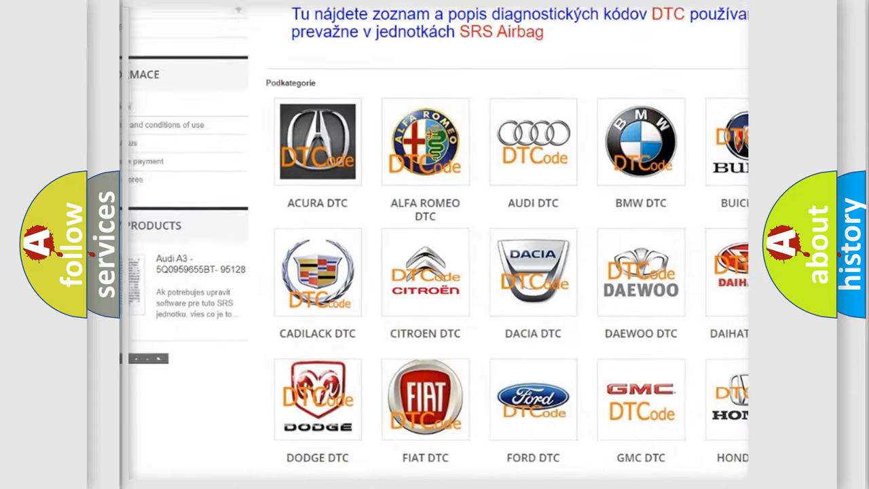